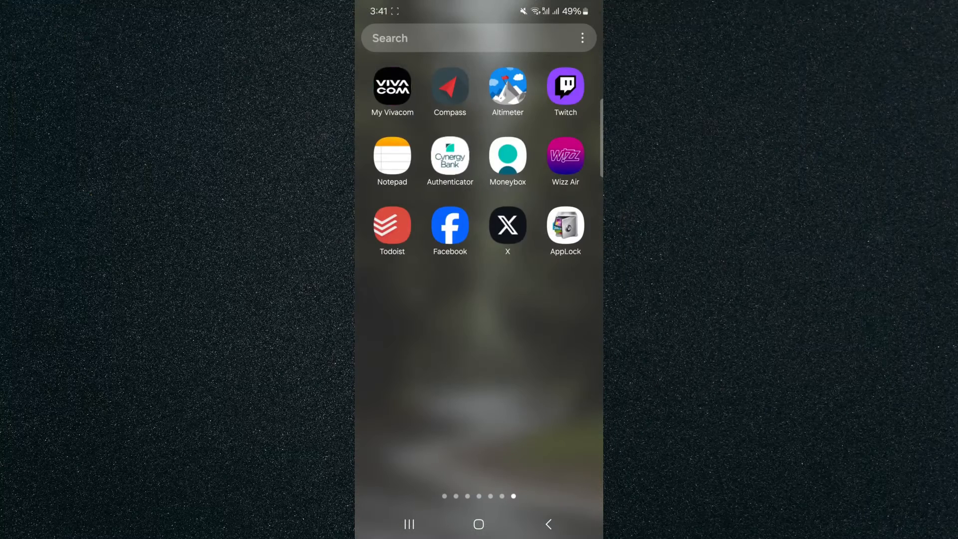
Search 'pl' to reach Play Store, then launch AppLock by DoMobile Lab.
type("pl")
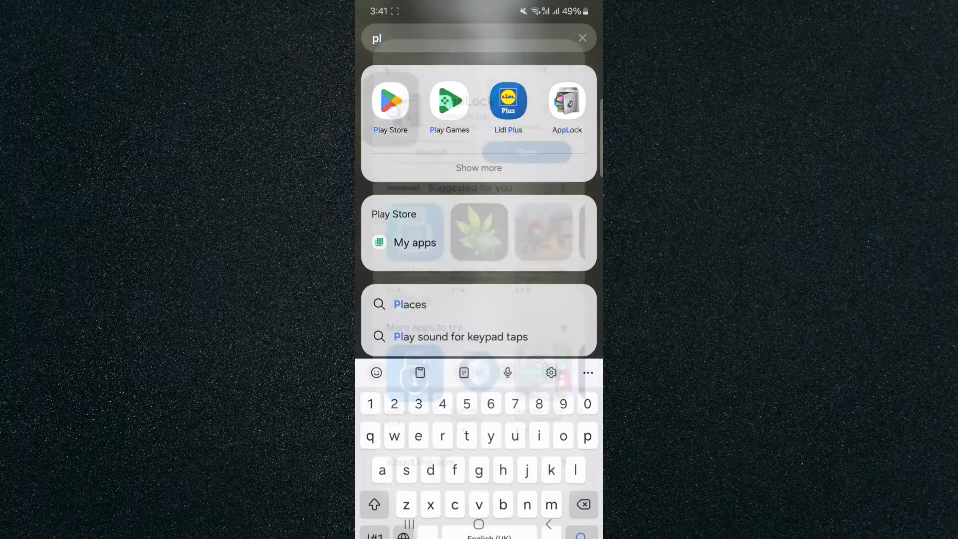
left_click(566, 103)
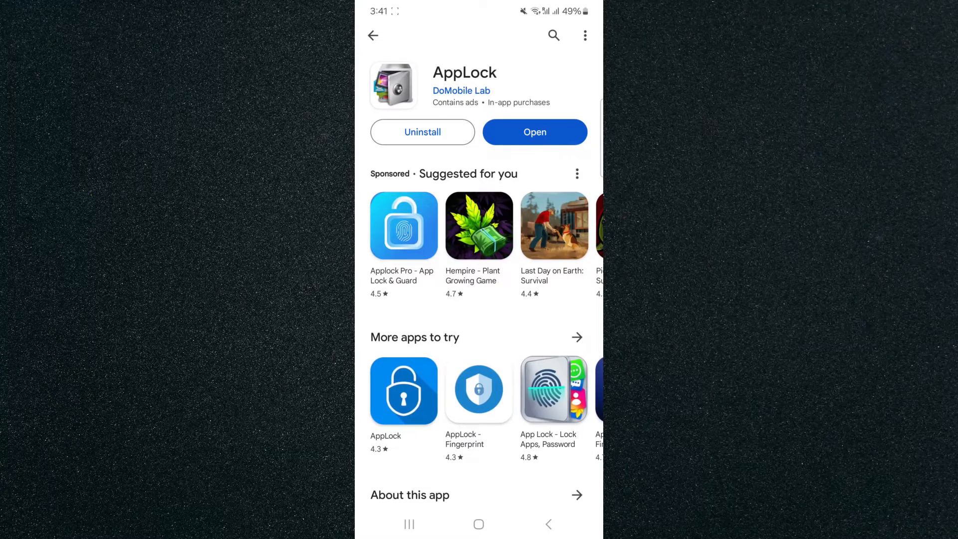
left_click(534, 132)
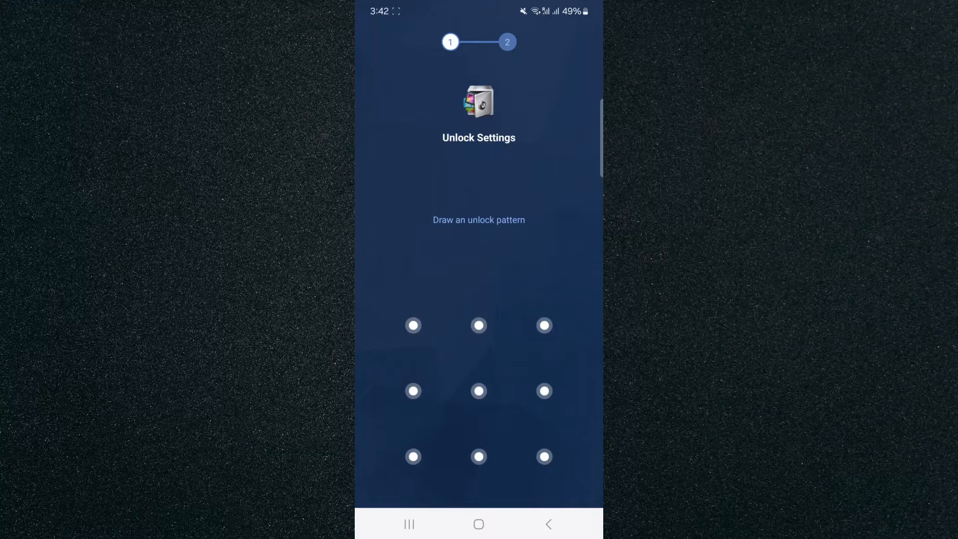
Draw and confirm the unlock pattern, agree to the terms, and allow notifications.
left_click_drag(413, 325, 544, 325)
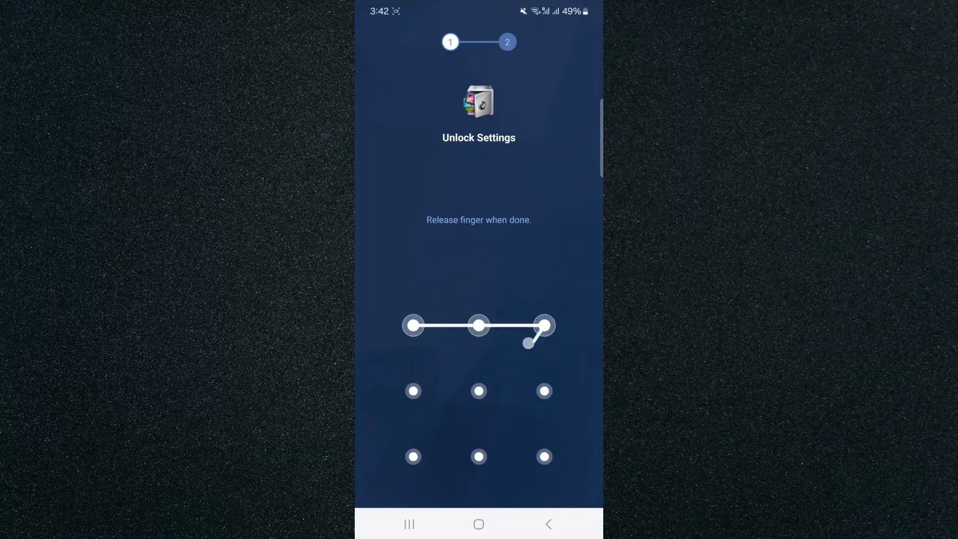
left_click_drag(544, 326, 543, 456)
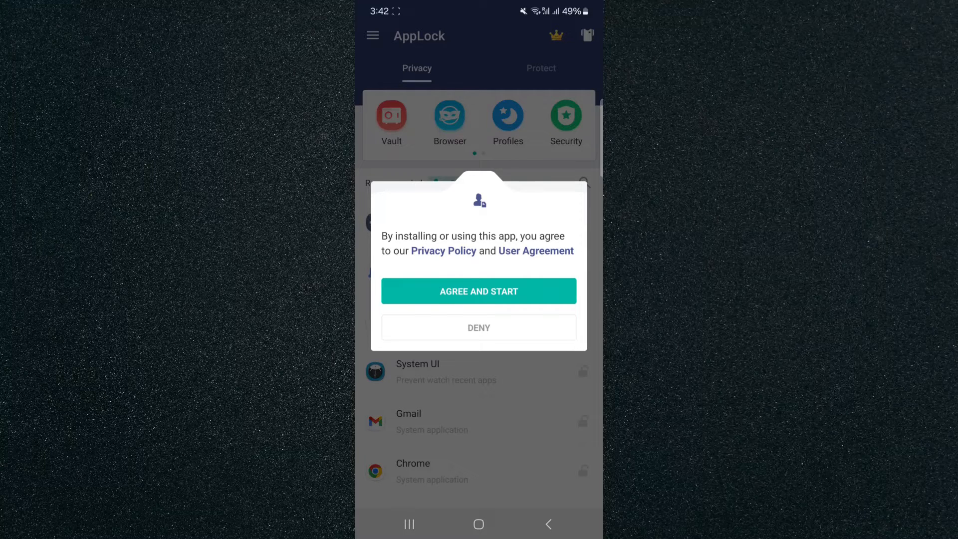
left_click(479, 291)
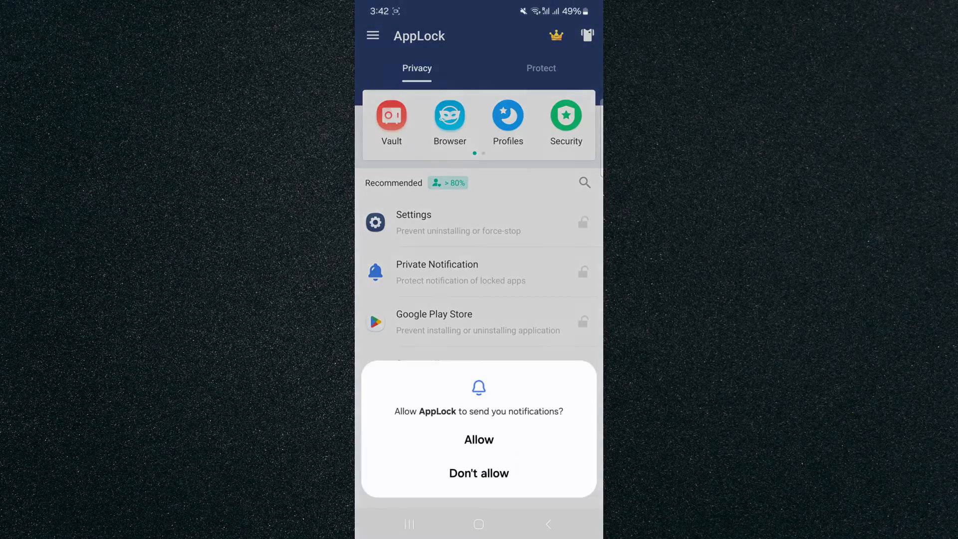
left_click(478, 439)
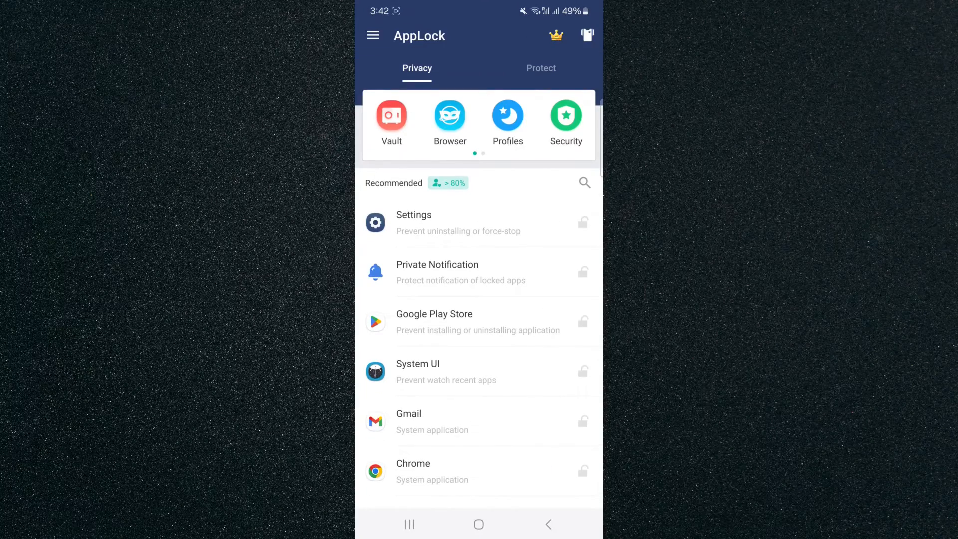
Scroll down the Privacy app list to the D entries like DPD.
scroll("down", 3)
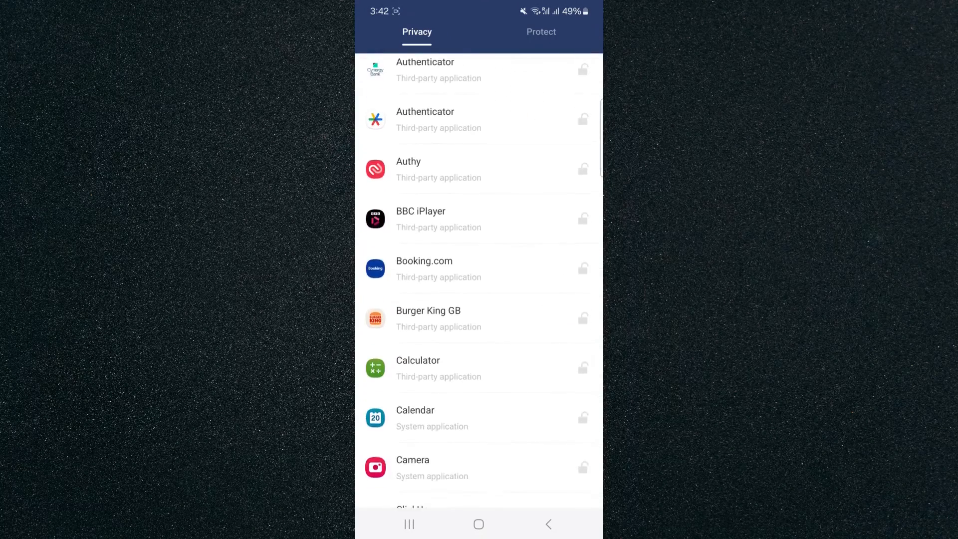
scroll("down", 3)
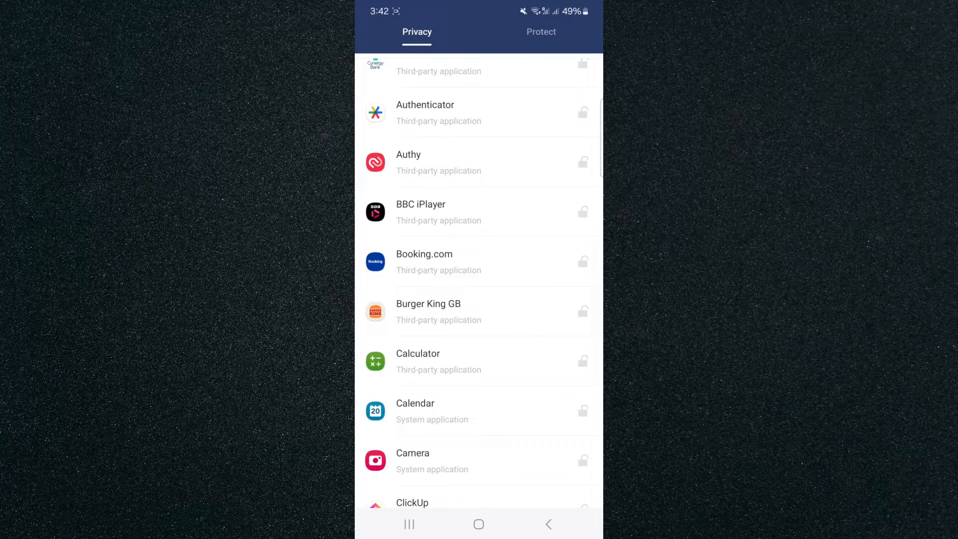
scroll("down", 3)
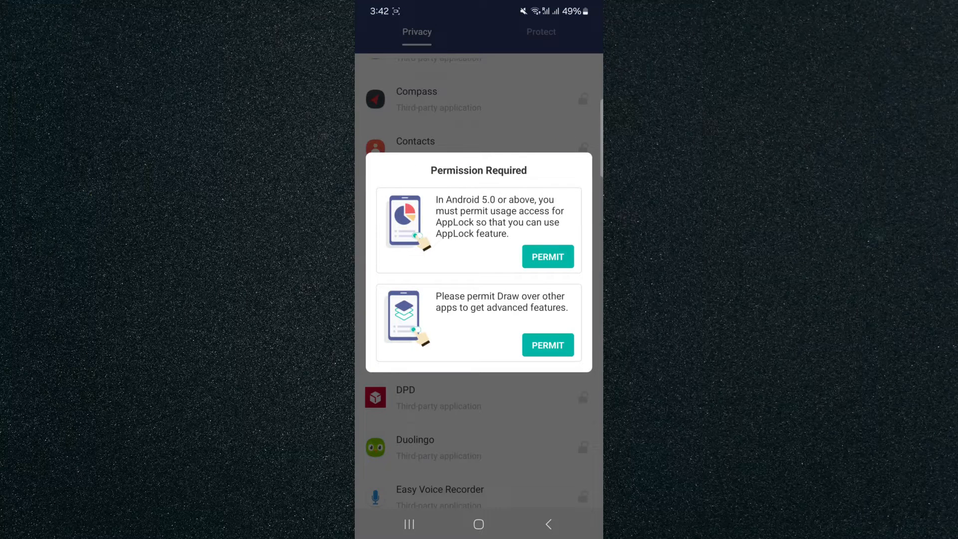
Permit AppLock to draw over other apps and grant it usage access.
left_click(547, 344)
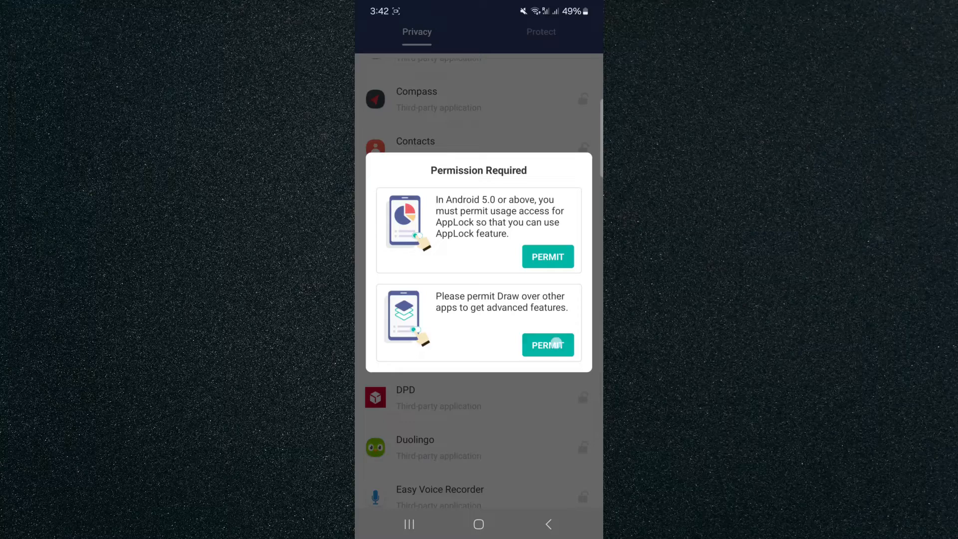
left_click(546, 345)
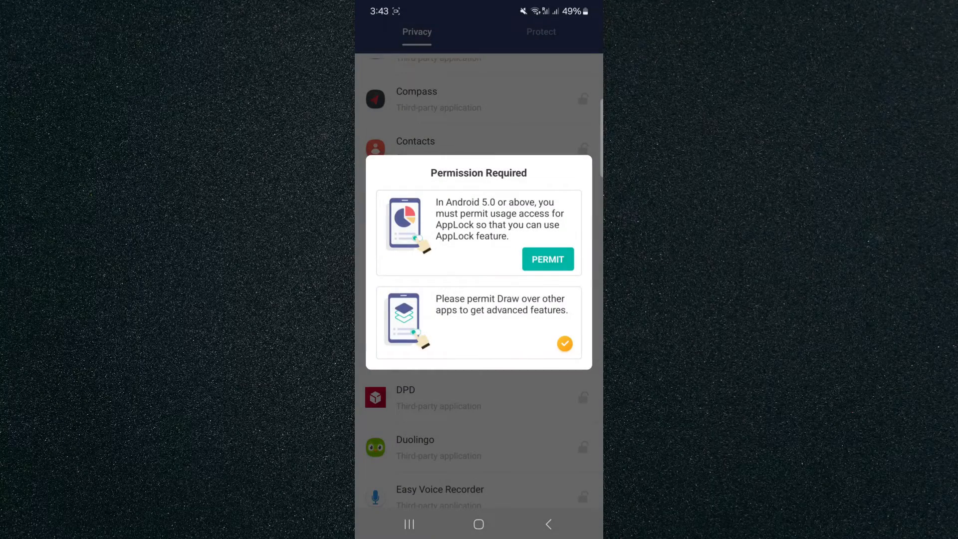
left_click(547, 259)
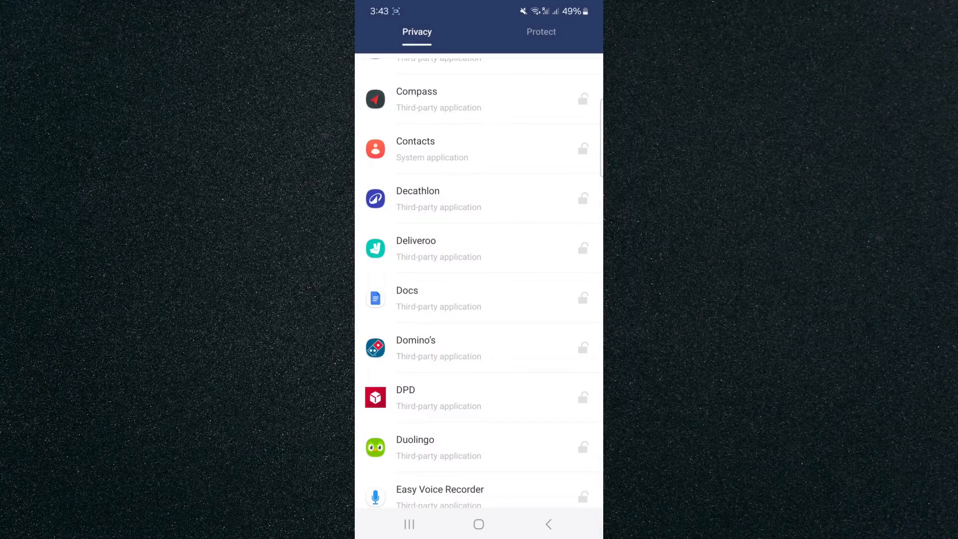
Lock Domino's and the next app in the list with their padlock icons.
left_click(582, 347)
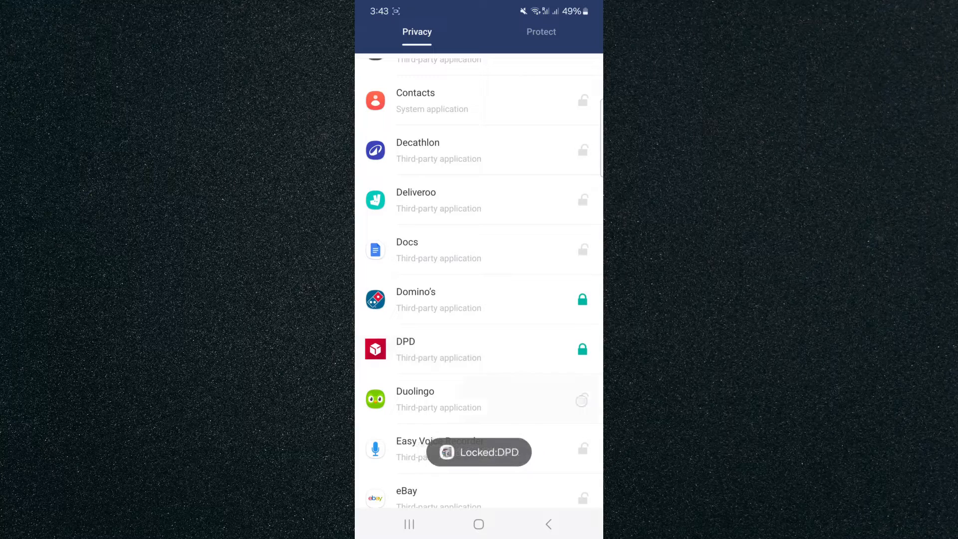
left_click(581, 399)
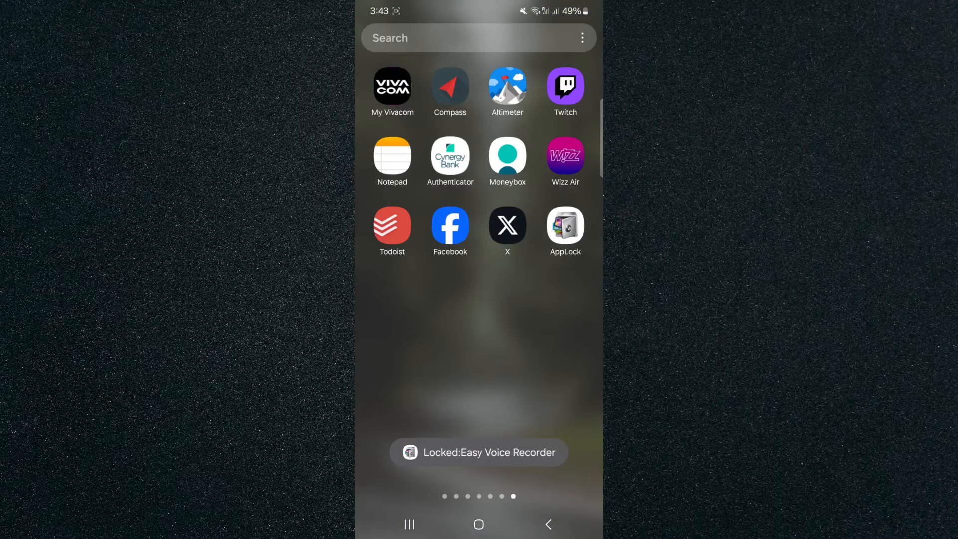
Search 'domi' in the app drawer and long-press Domino's for its uninstall menu.
type("domi")
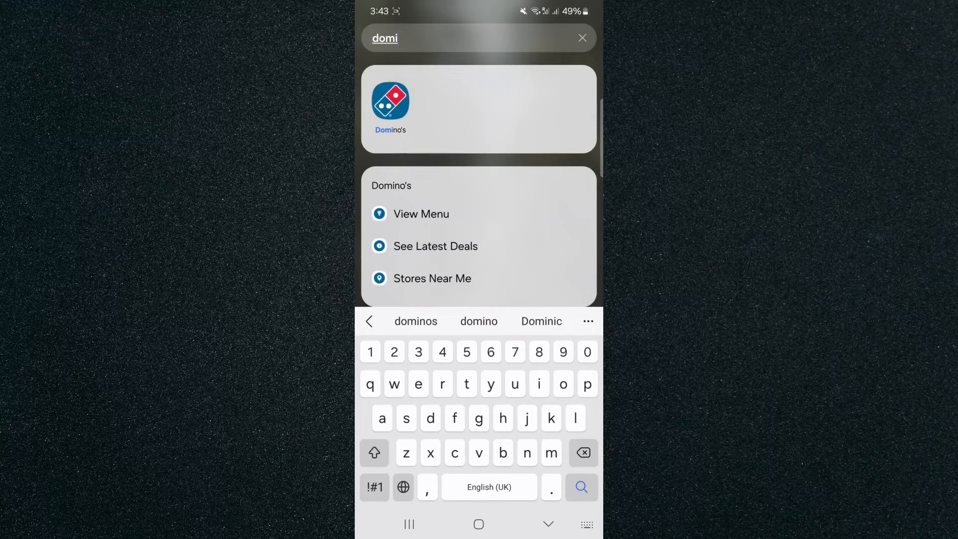
left_click(391, 103)
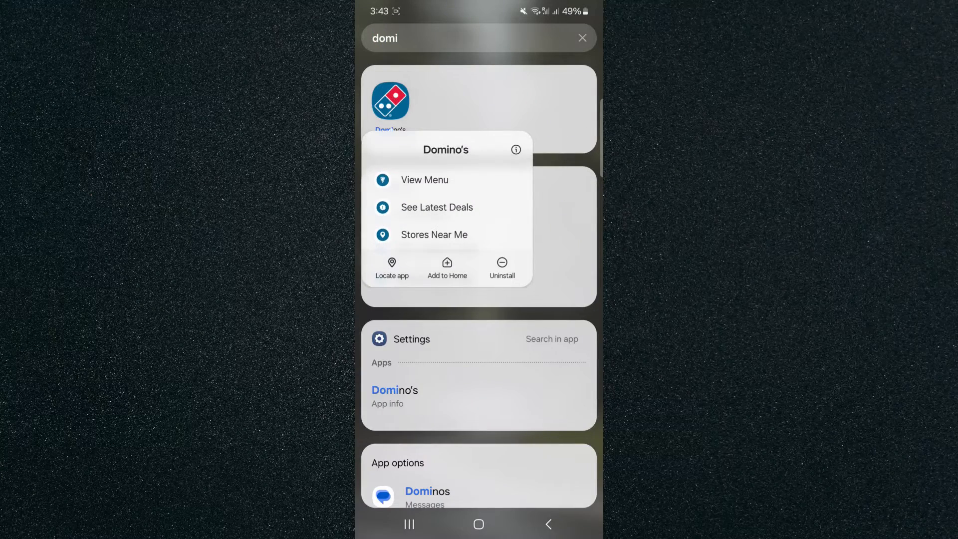